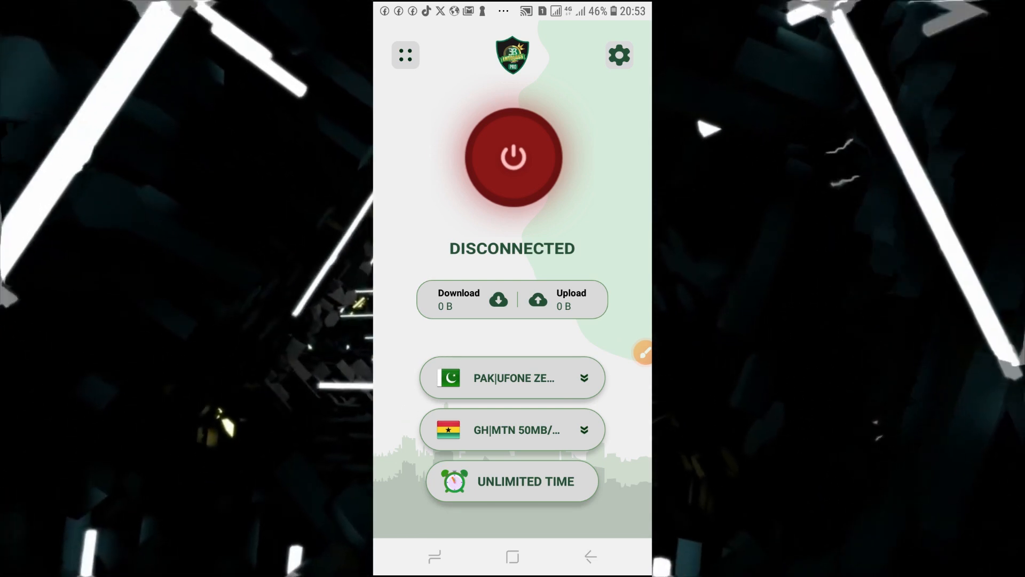
Start the EC Tunnel PRO VPN connection and bring up the app drawer
click(511, 156)
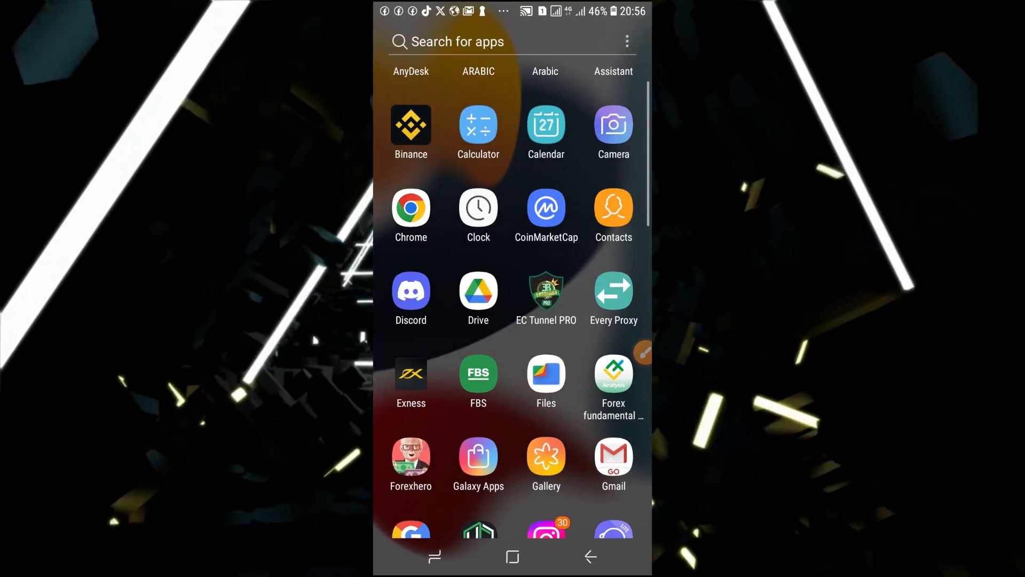
Launch Every Proxy and reach its server list with HTTP, SOCKS and PAC off
click(614, 287)
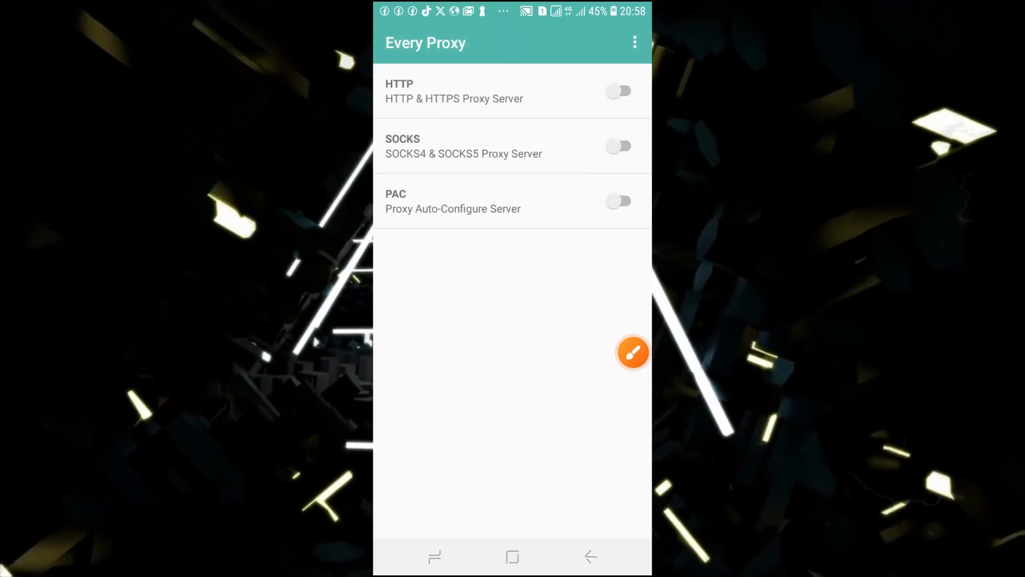
click(633, 352)
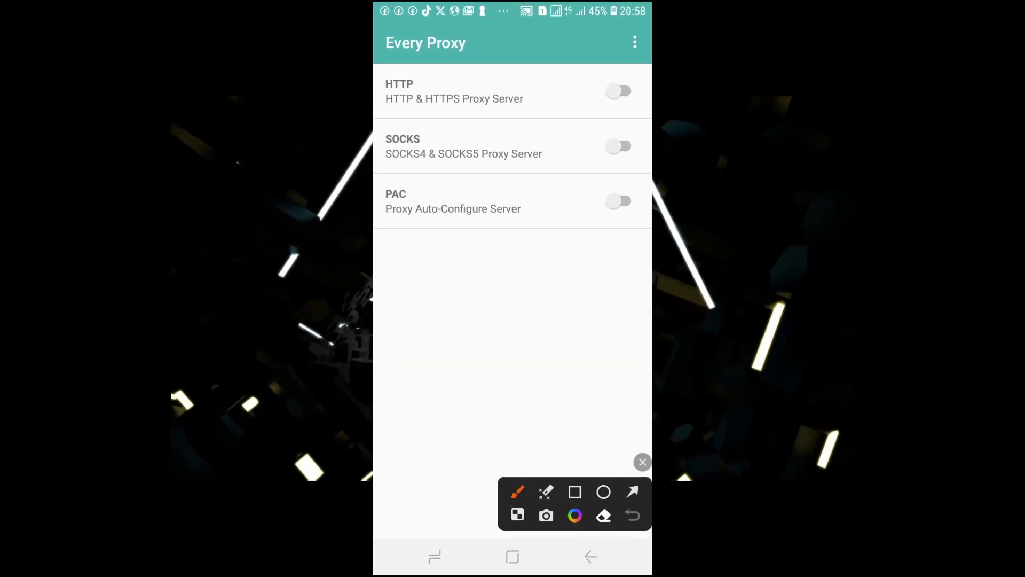
click(642, 461)
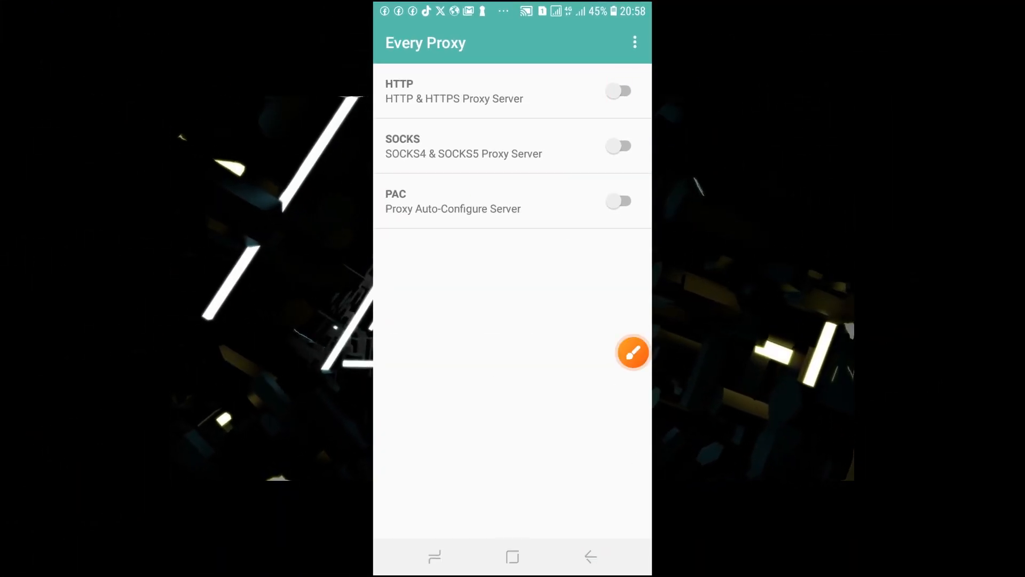
Switch on the HTTP & HTTPS proxy server at 192.168.43.1 port 8080, no authentication
click(619, 91)
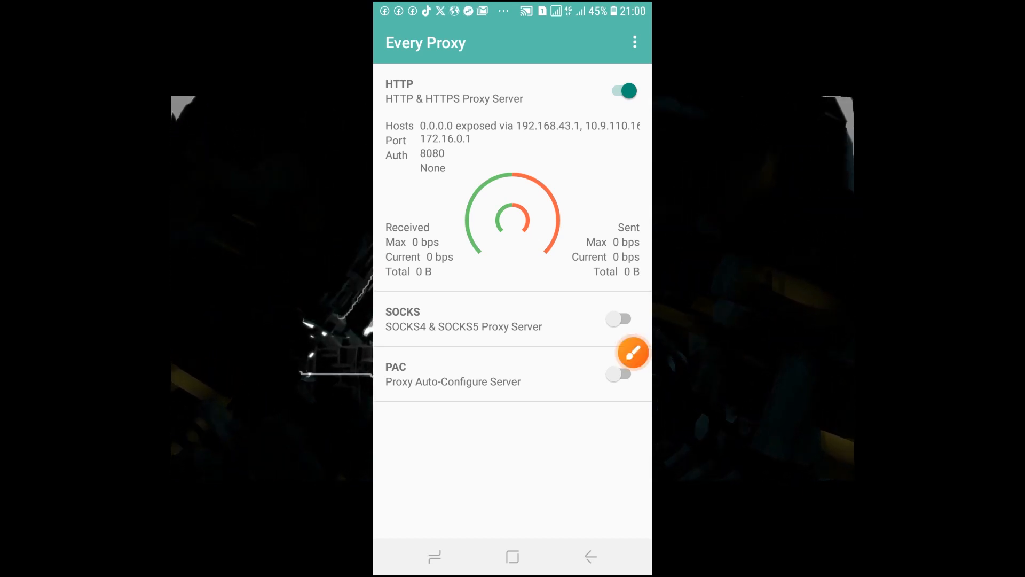
click(632, 352)
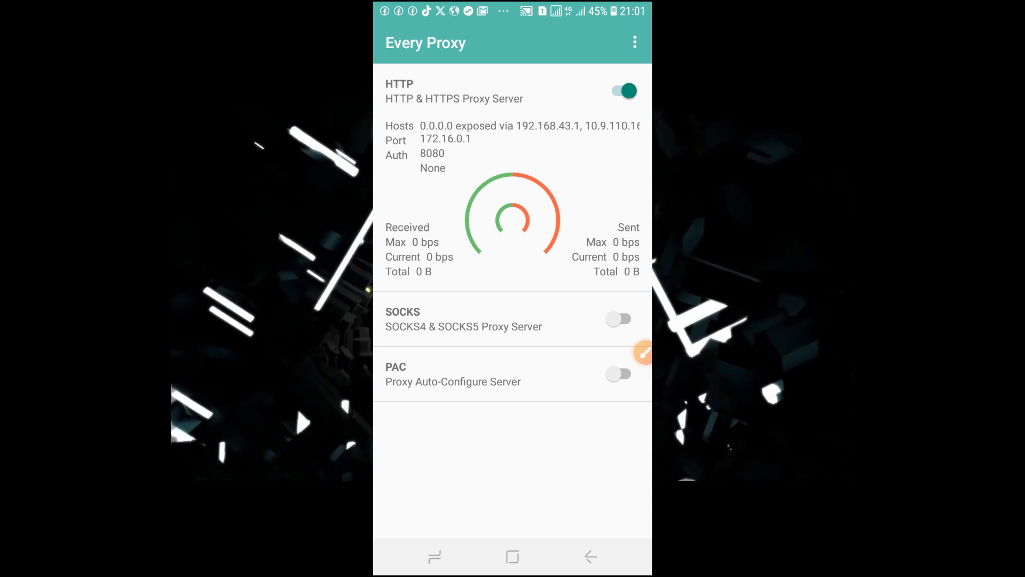
click(620, 373)
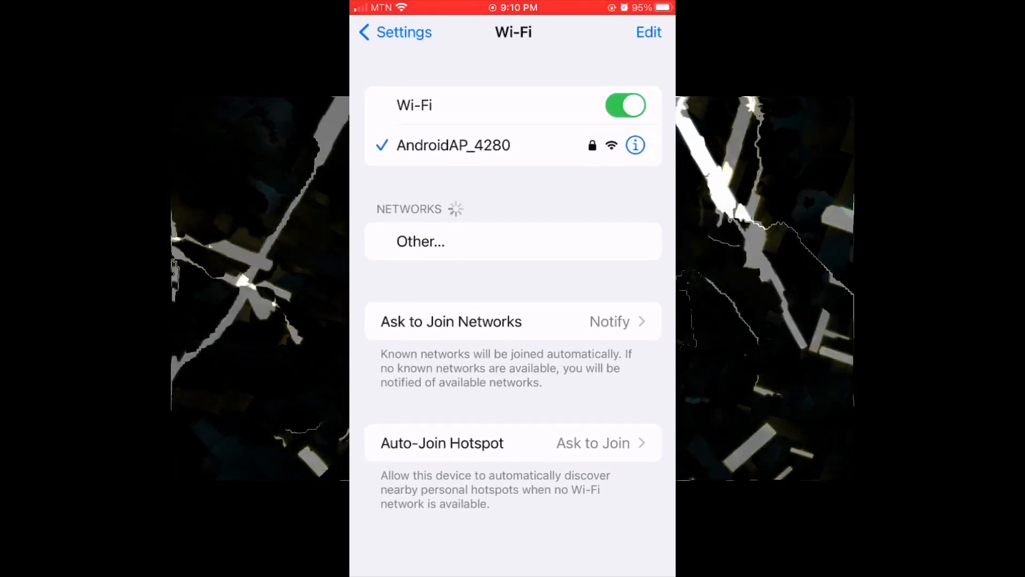
Show AndroidAP_4280's network details down to the HTTP Proxy setting
click(634, 146)
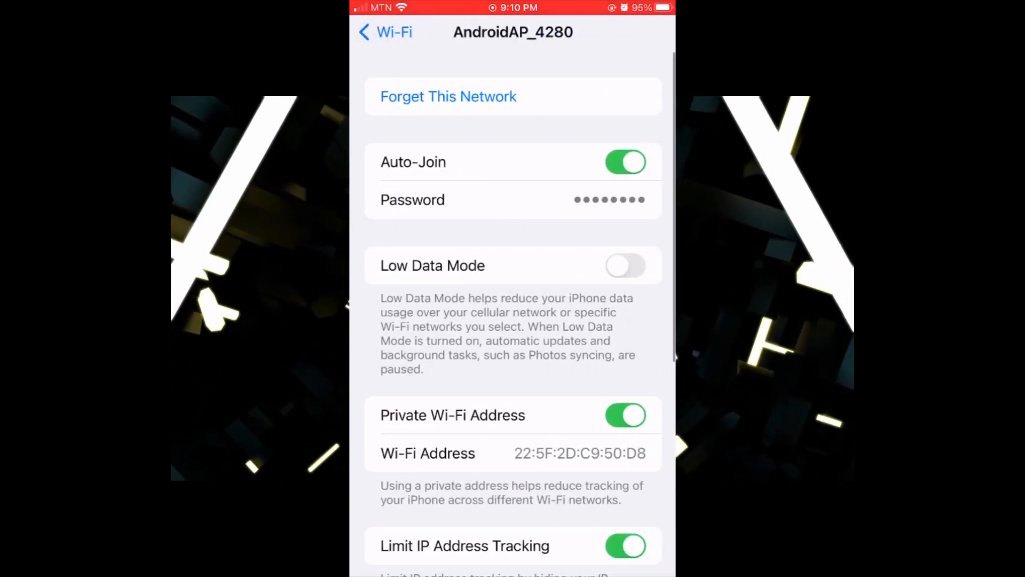
scroll(down, 3)
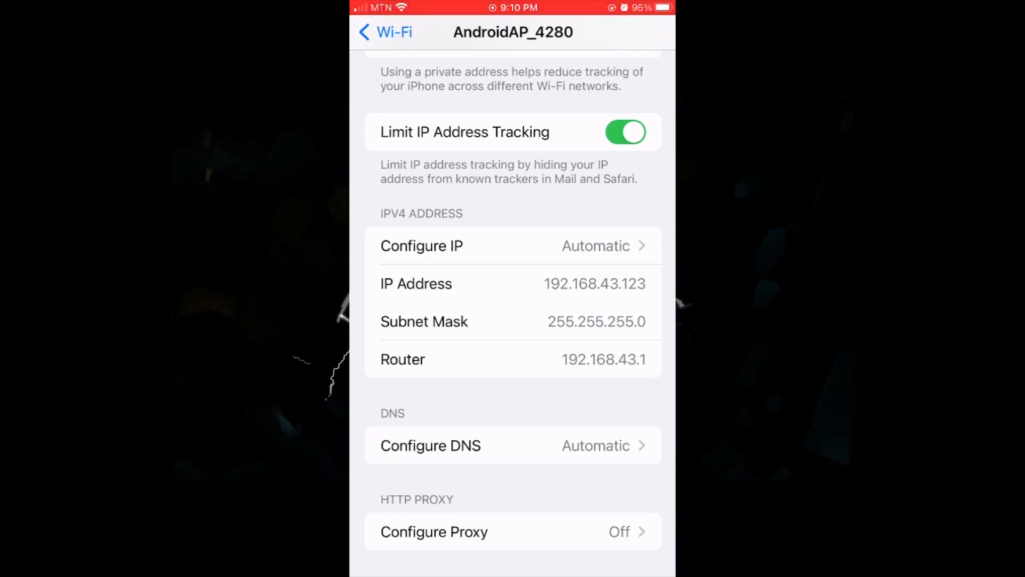
click(434, 532)
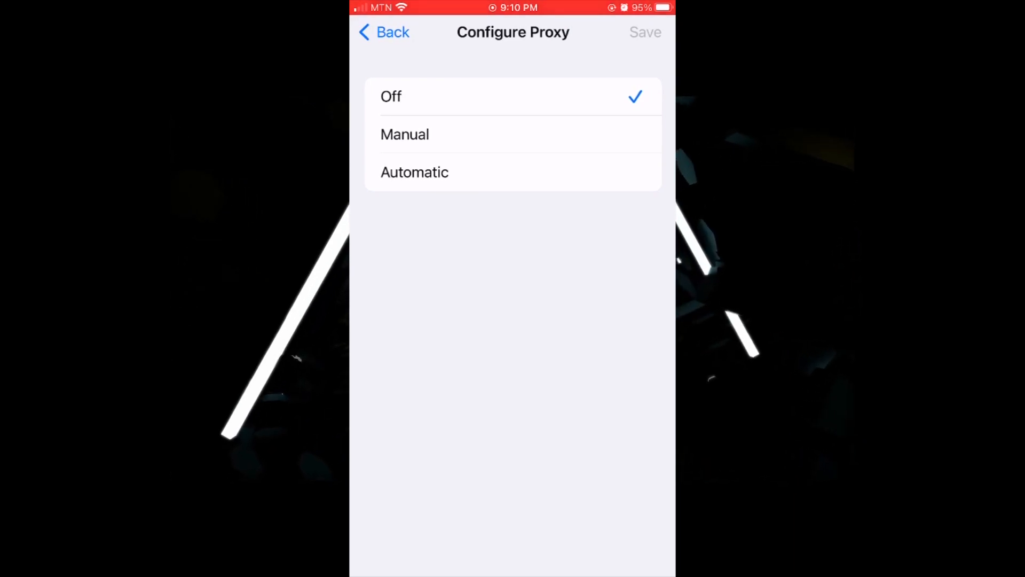
click(403, 134)
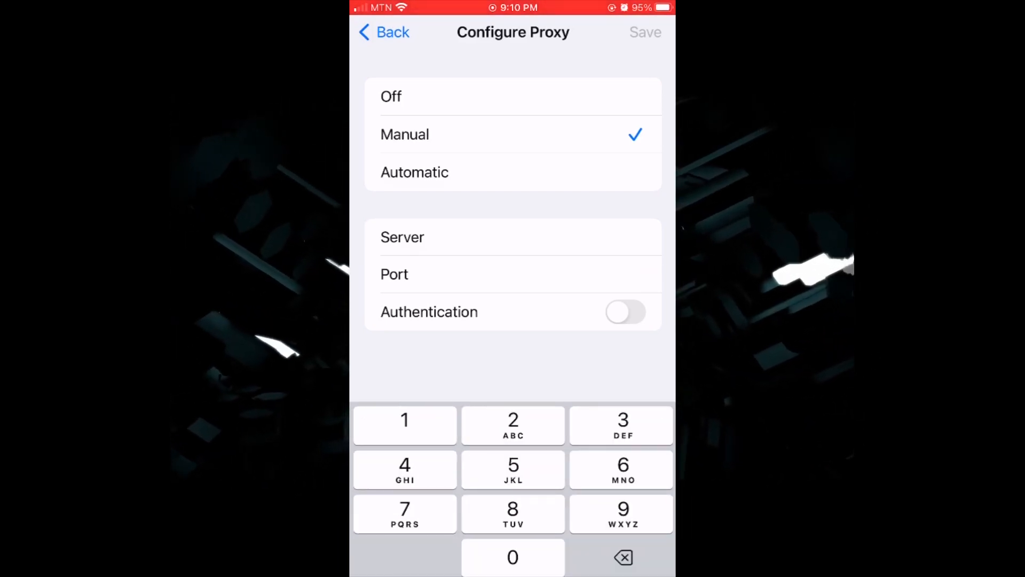
click(414, 172)
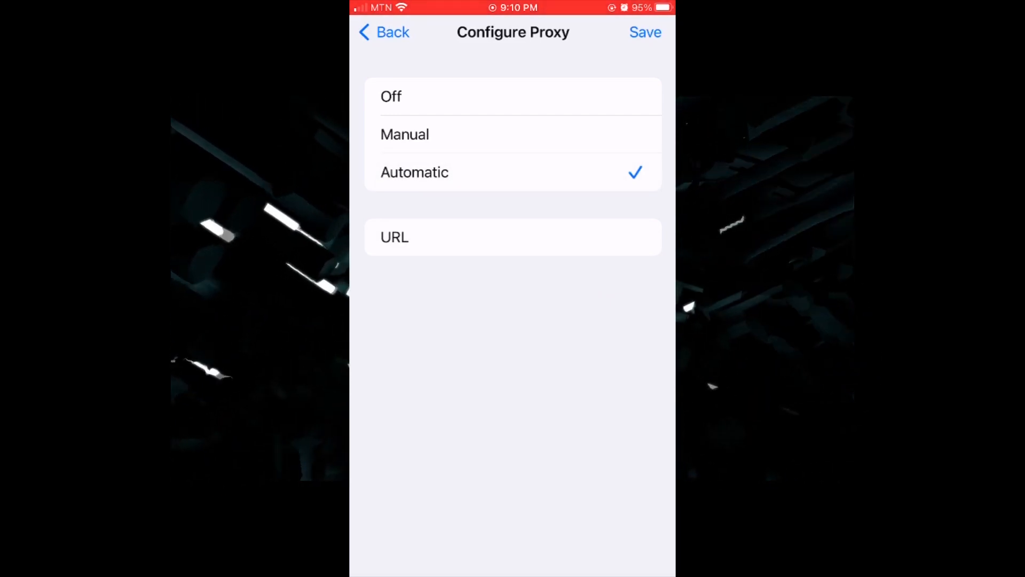
text(http://192.168.43.1:808)
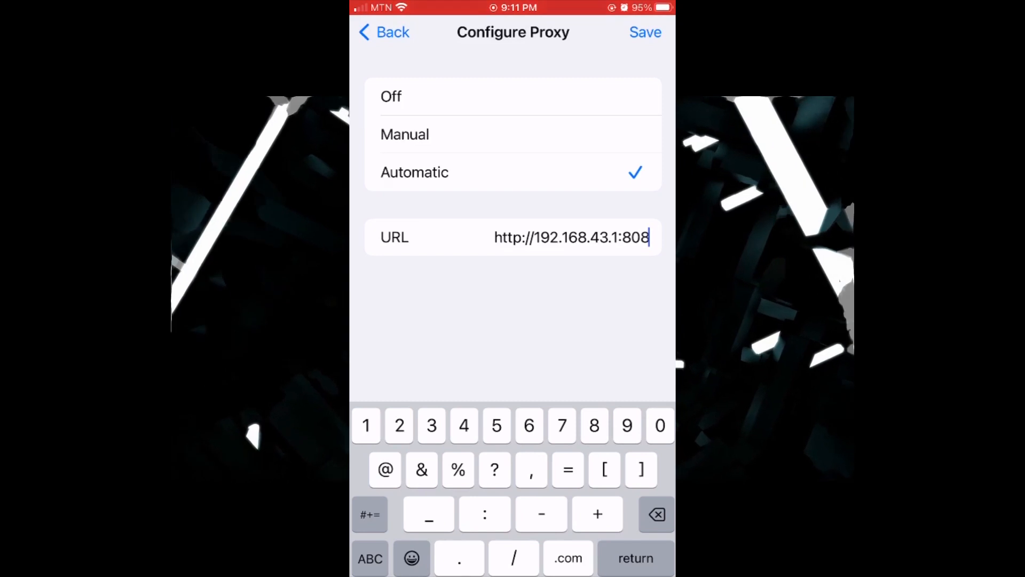
text(/proxy.pac)
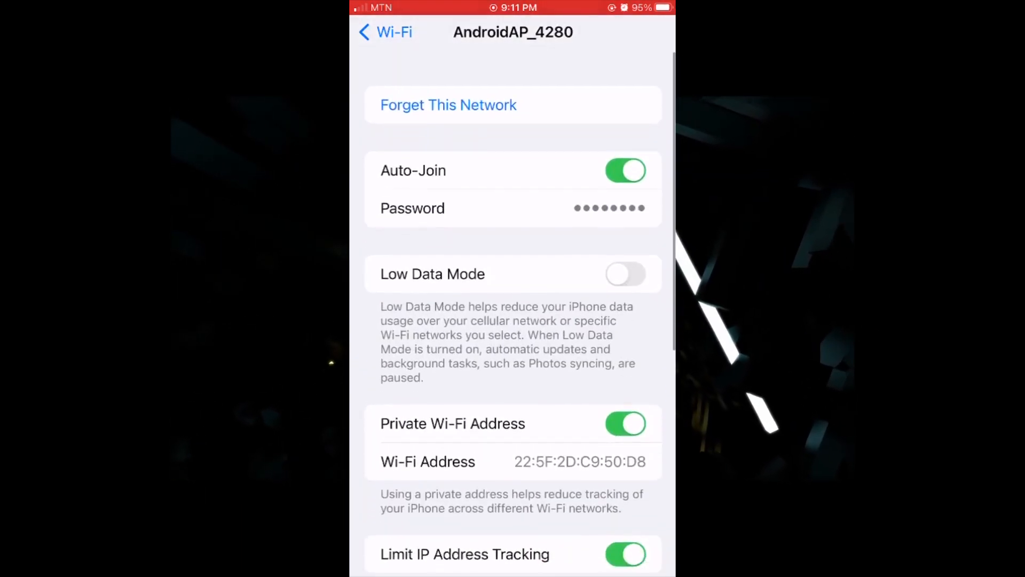
Leave Settings and return to the iPhone home screen
click(391, 32)
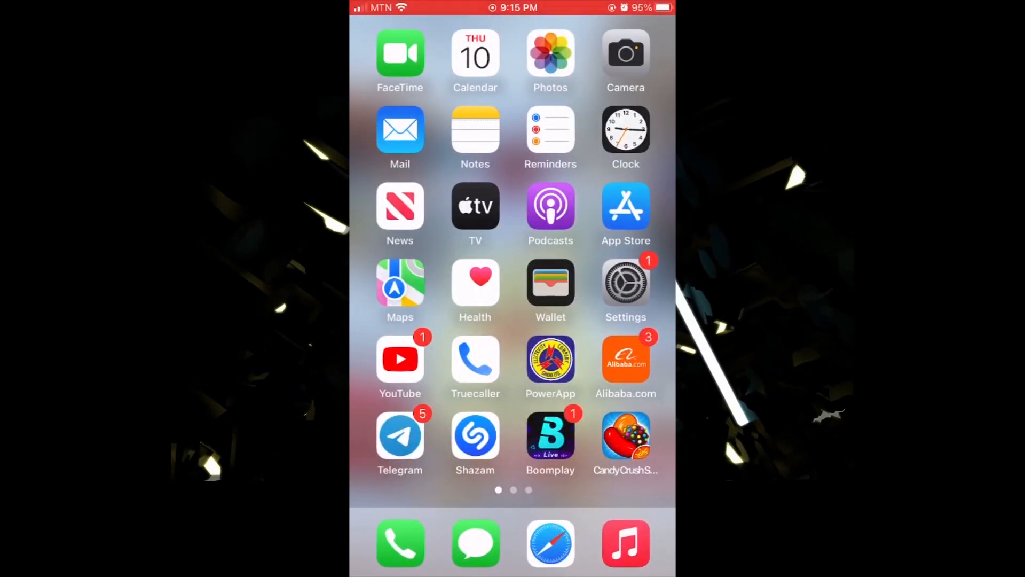
Launch YouTube and search 'the discovery channel' from the 'the dis' suggestion
click(399, 359)
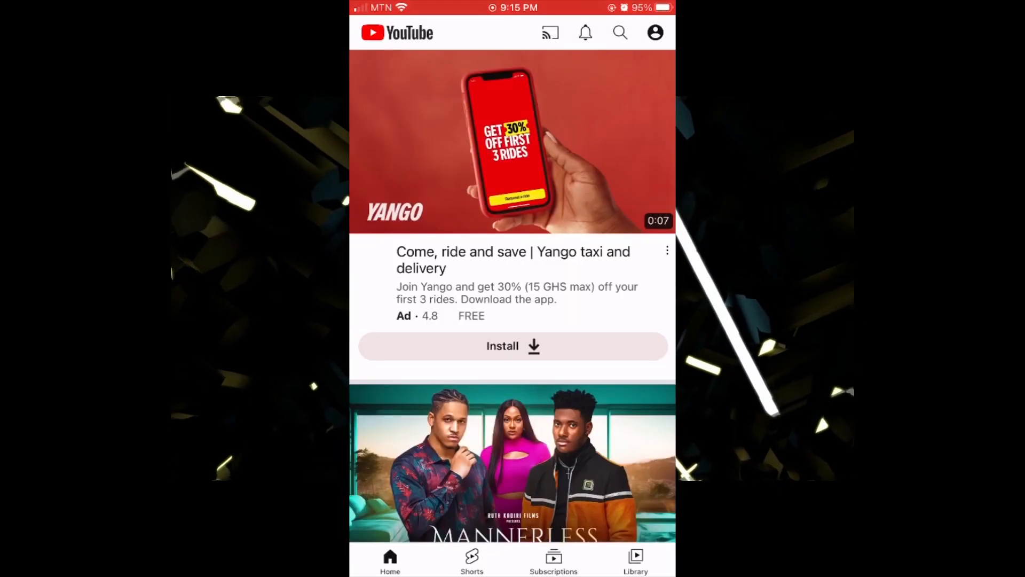
scroll(down, 3)
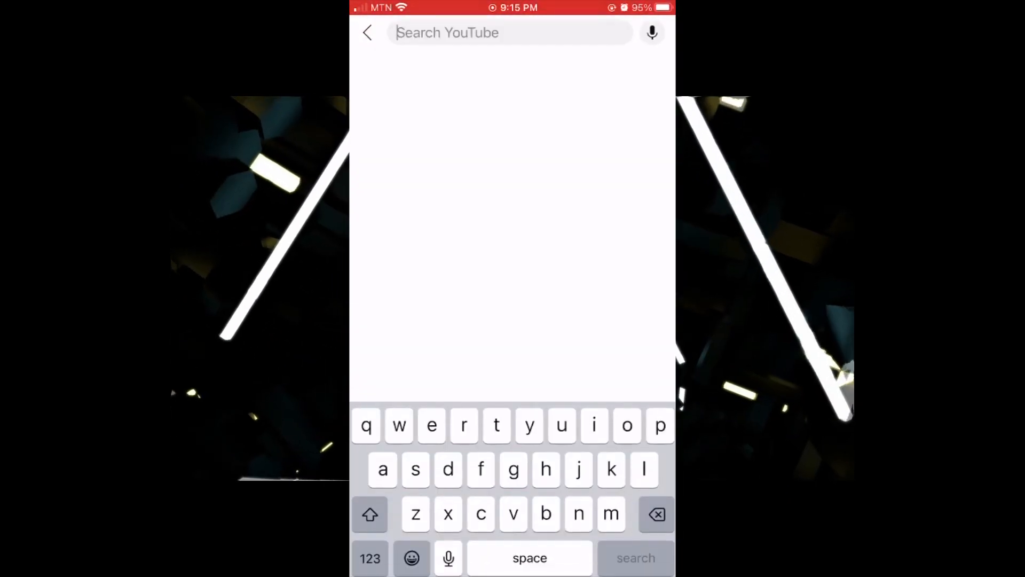
text(the discovery channe)
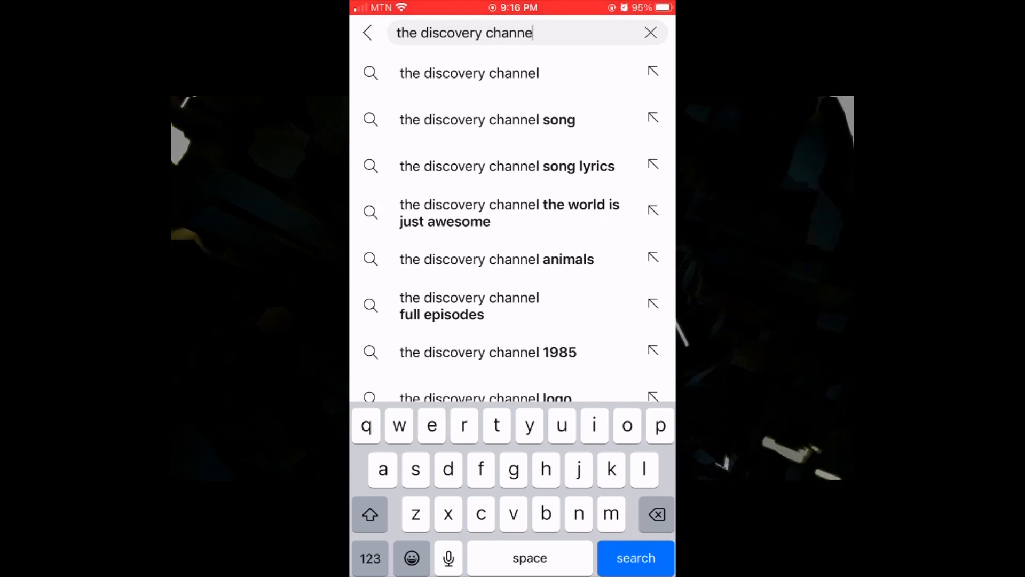
click(636, 558)
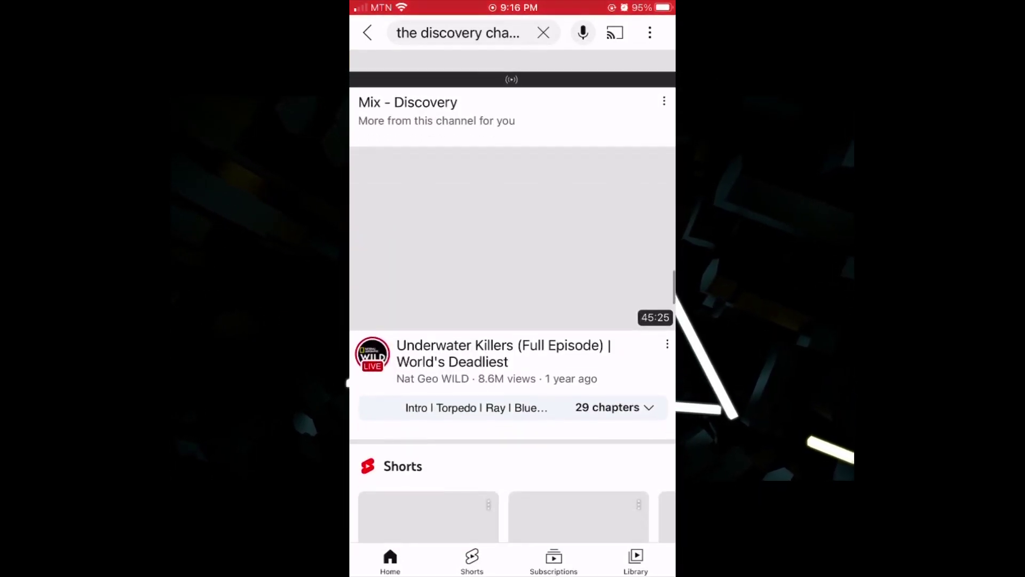